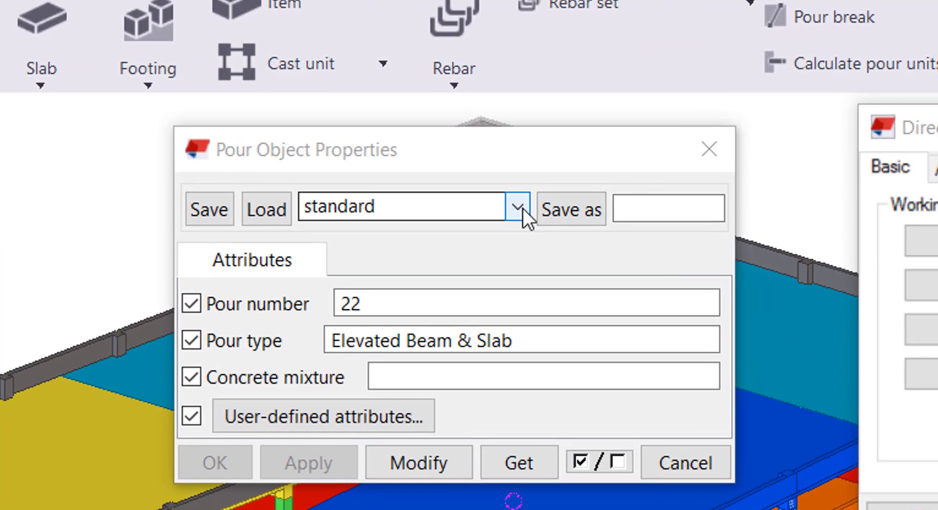
Save the pour preset 'Elevated Beam and Slab' with concrete mixture 5000 psi and close the properties
{"action": "left_click", "coordinate": [669, 208]}
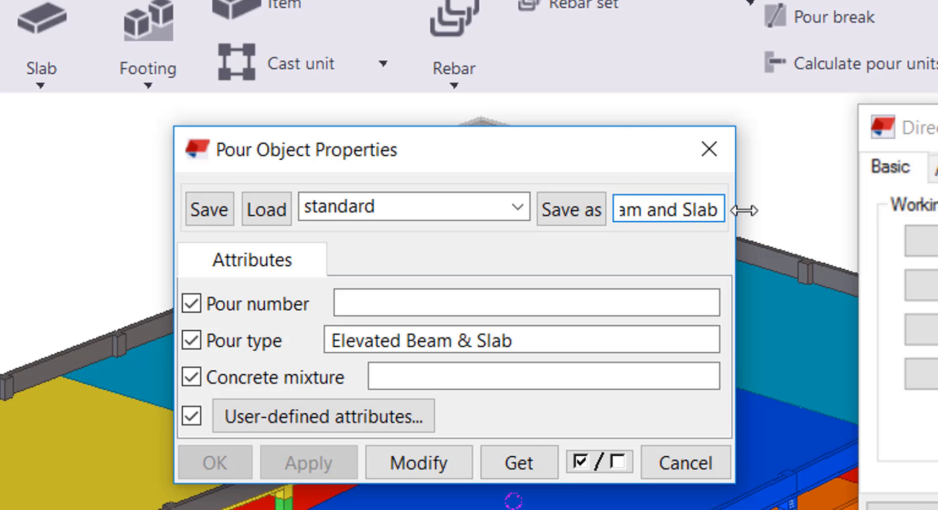
{"action": "left_click", "coordinate": [517, 206]}
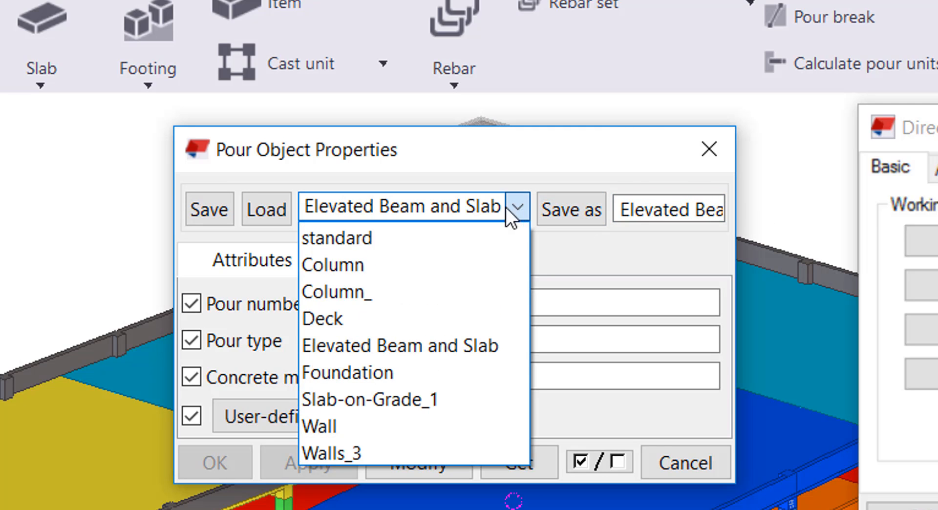
{"action": "left_click", "coordinate": [400, 345]}
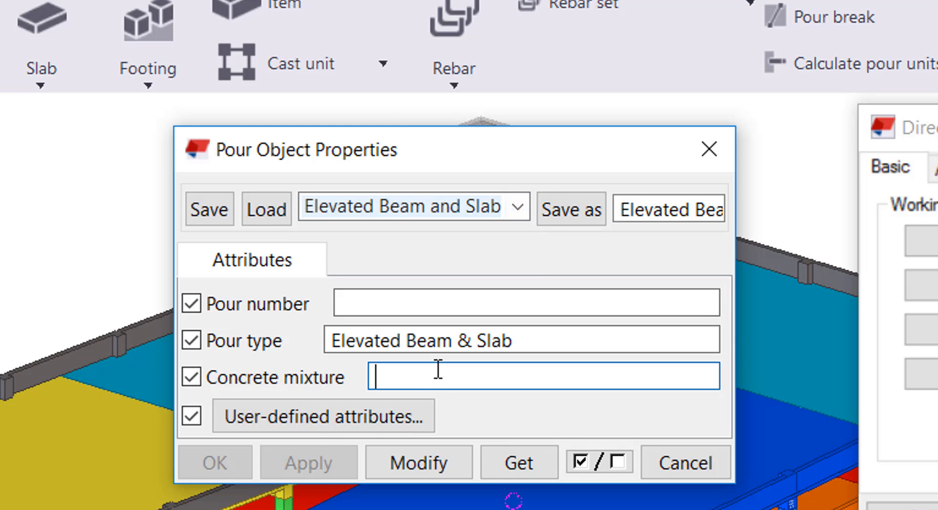
{"action": "type", "text": "5000"}
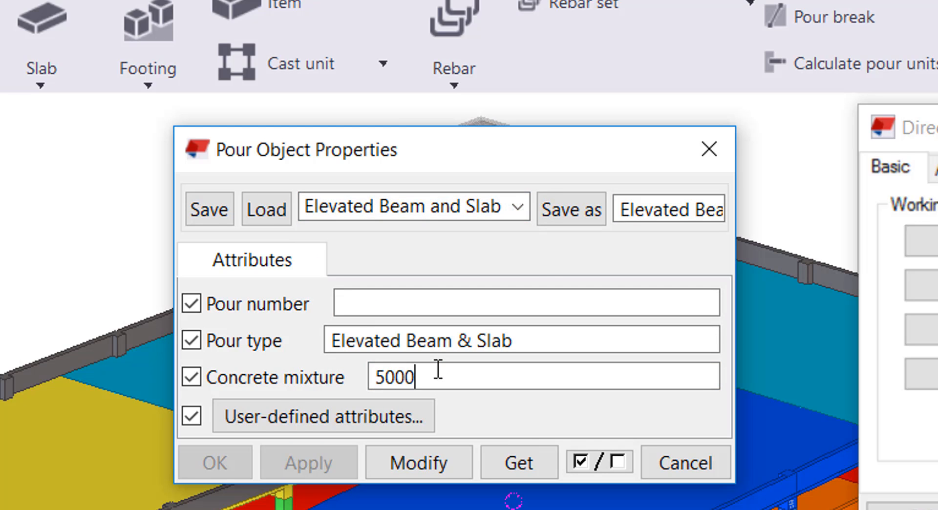
{"action": "type", "text": "psi"}
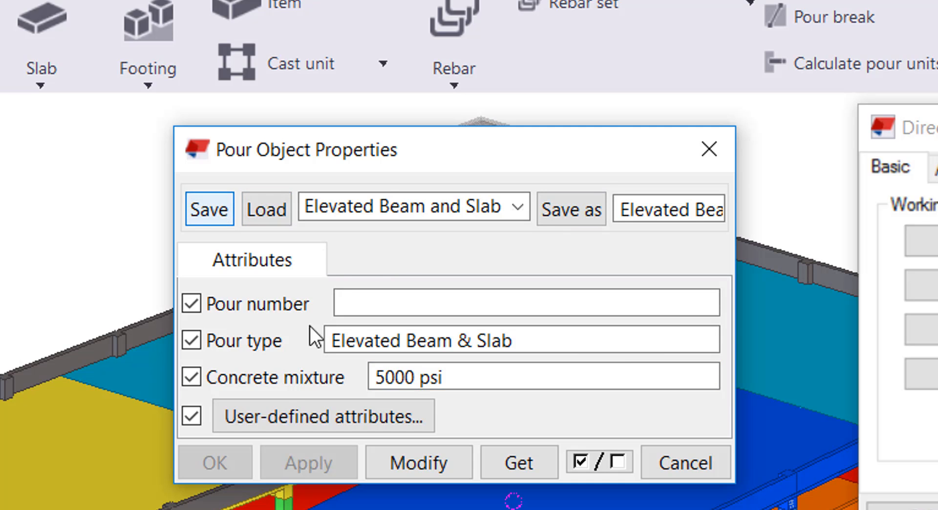
{"action": "mouse_move", "coordinate": [707, 149]}
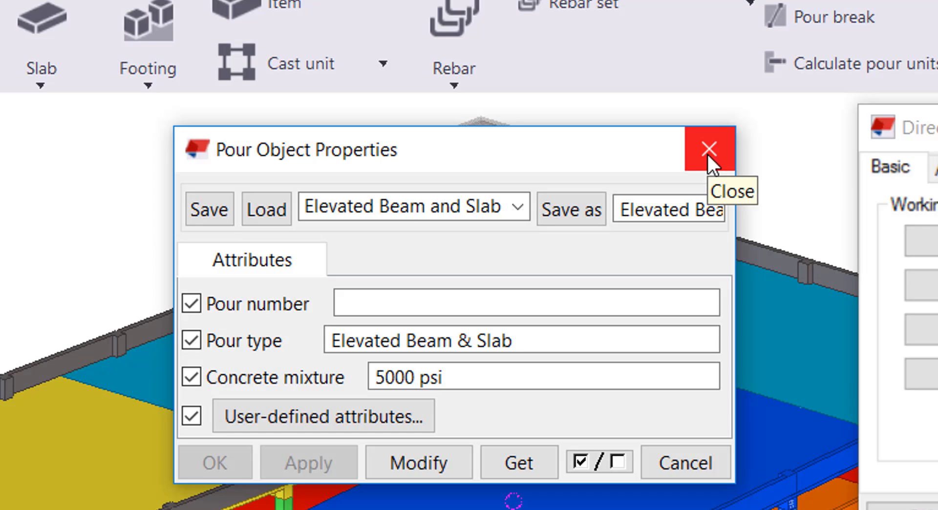
{"action": "left_click", "coordinate": [707, 147]}
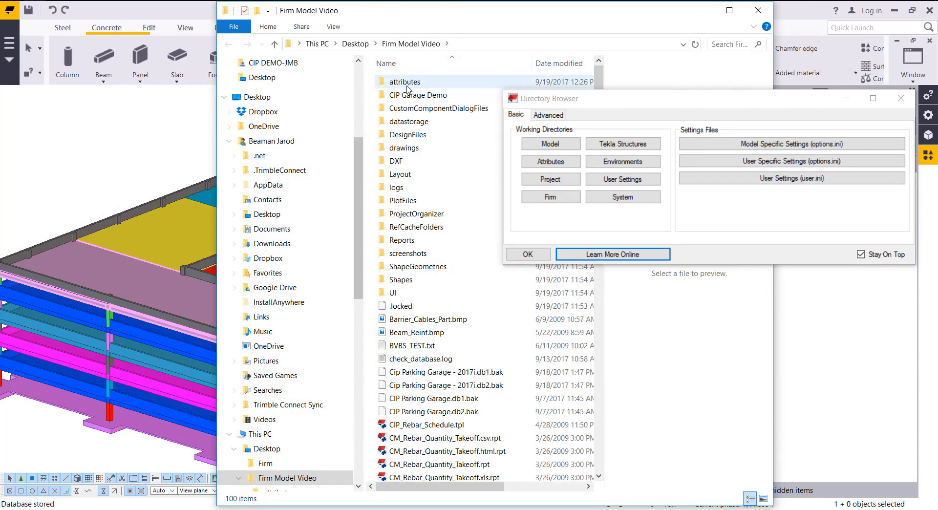
In the model's attributes folder, select the Elevated Beam and Slab .pour and .pour.more files
{"action": "double_click", "coordinate": [404, 81]}
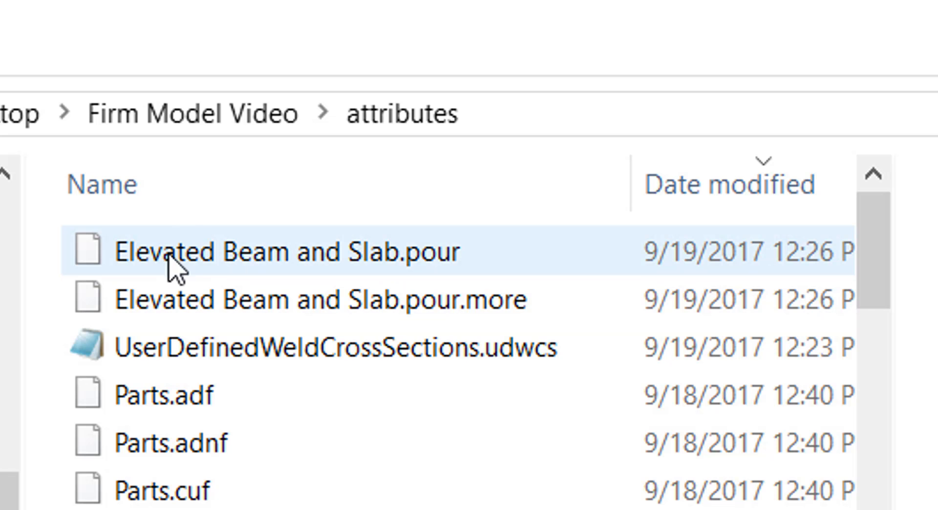
{"action": "left_click", "coordinate": [246, 312]}
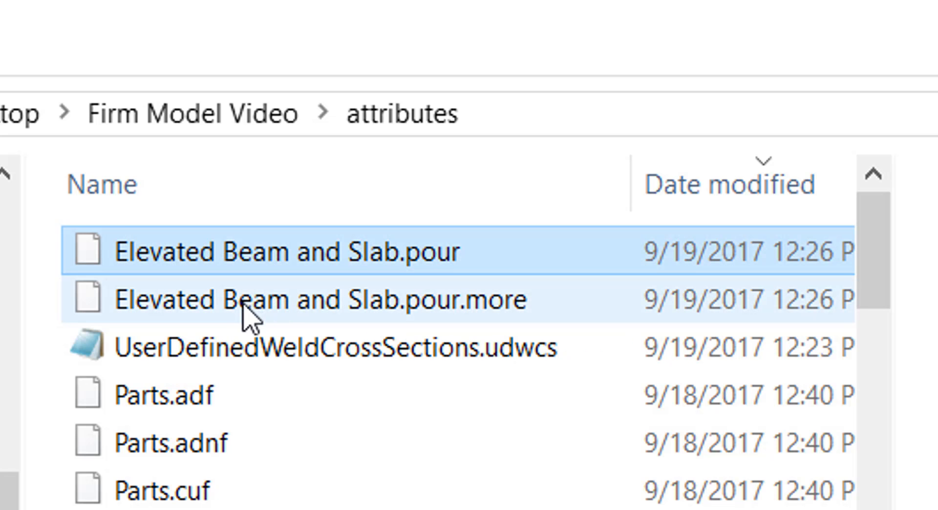
{"action": "mouse_move", "coordinate": [421, 321]}
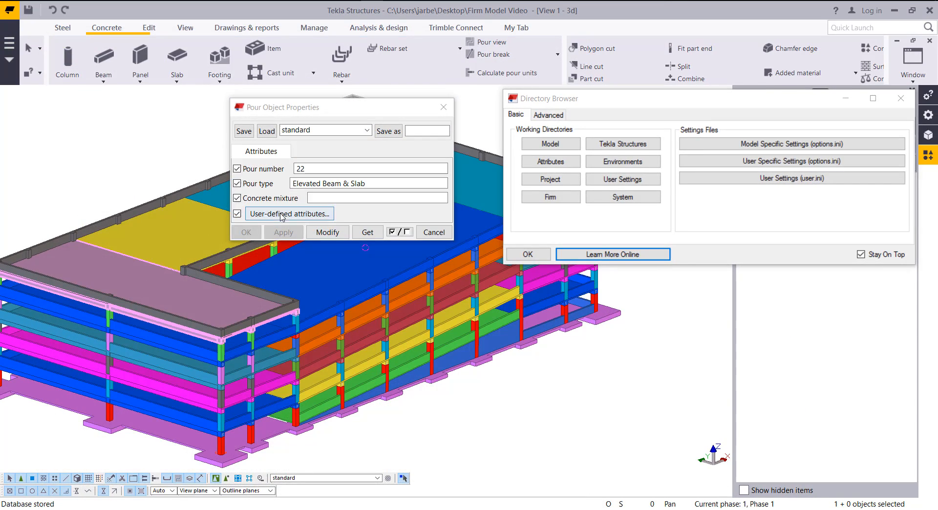
Review the pour's user-defined attributes on the Parameters tab, then close them
{"action": "left_click", "coordinate": [290, 213]}
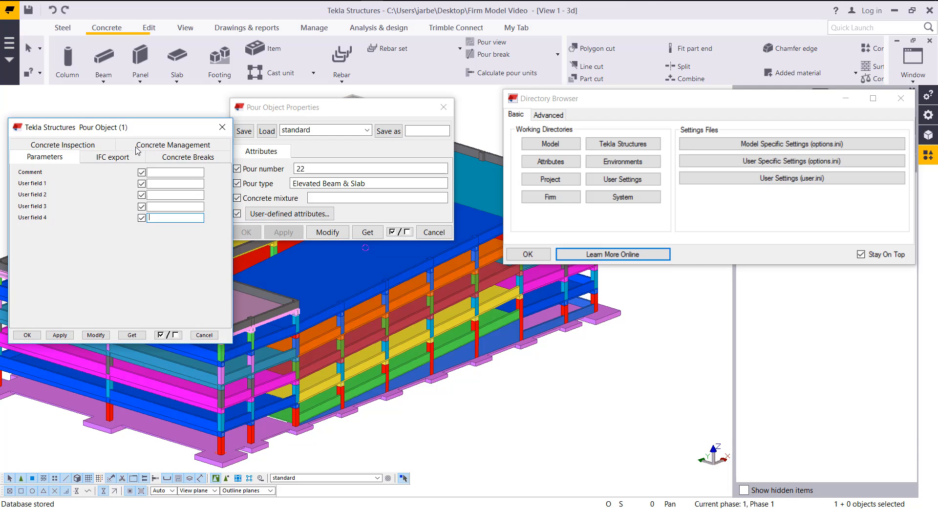
{"action": "left_click", "coordinate": [174, 173]}
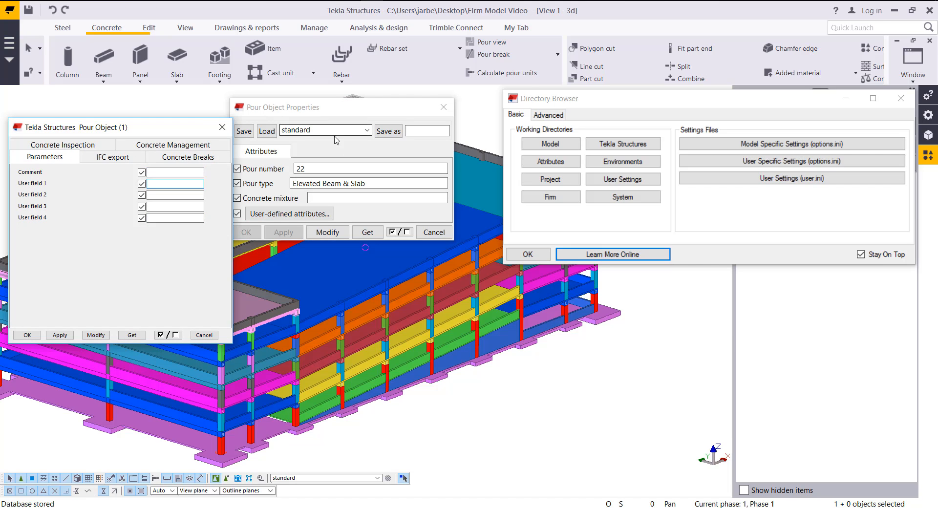
{"action": "mouse_move", "coordinate": [223, 127]}
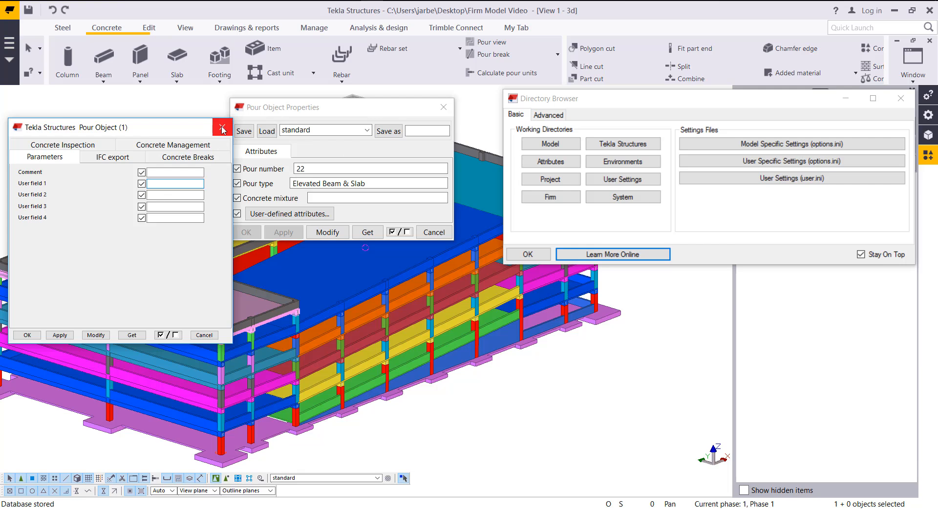
{"action": "left_click", "coordinate": [223, 127]}
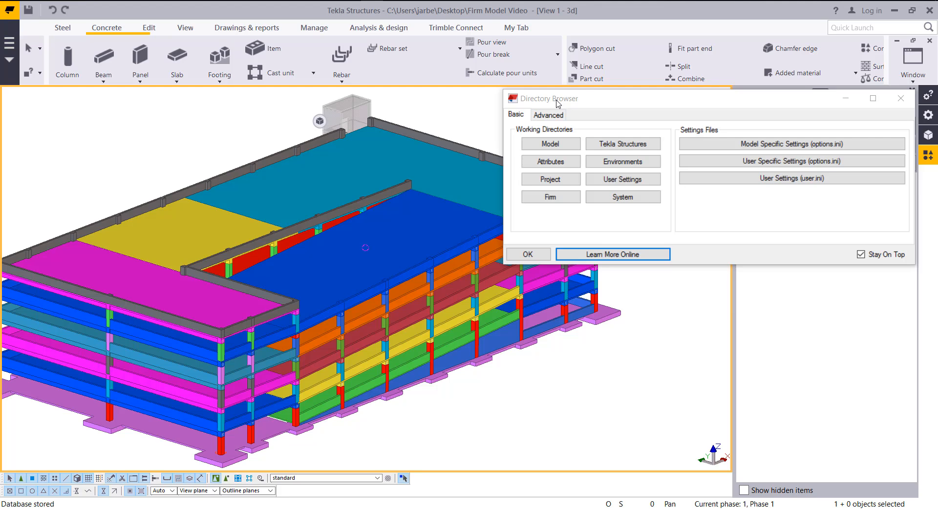
{"action": "mouse_move", "coordinate": [583, 100]}
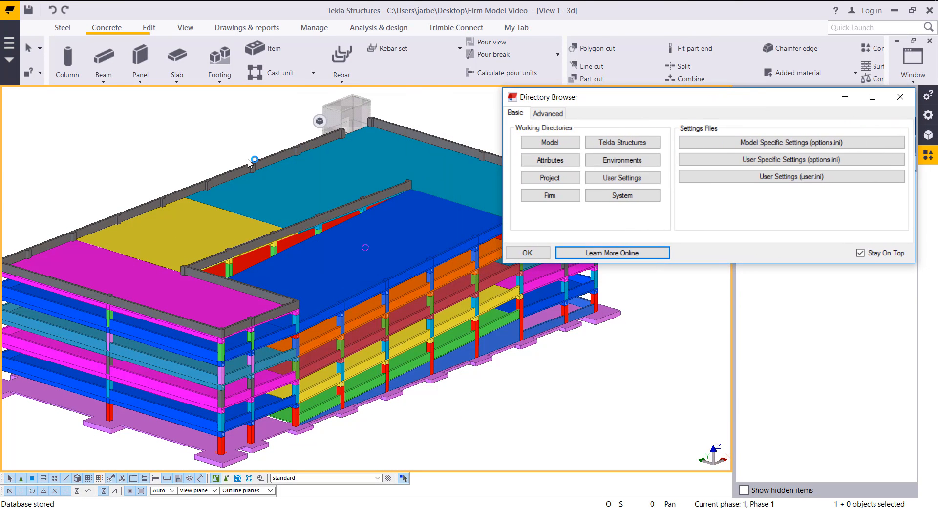
{"action": "mouse_move", "coordinate": [162, 84]}
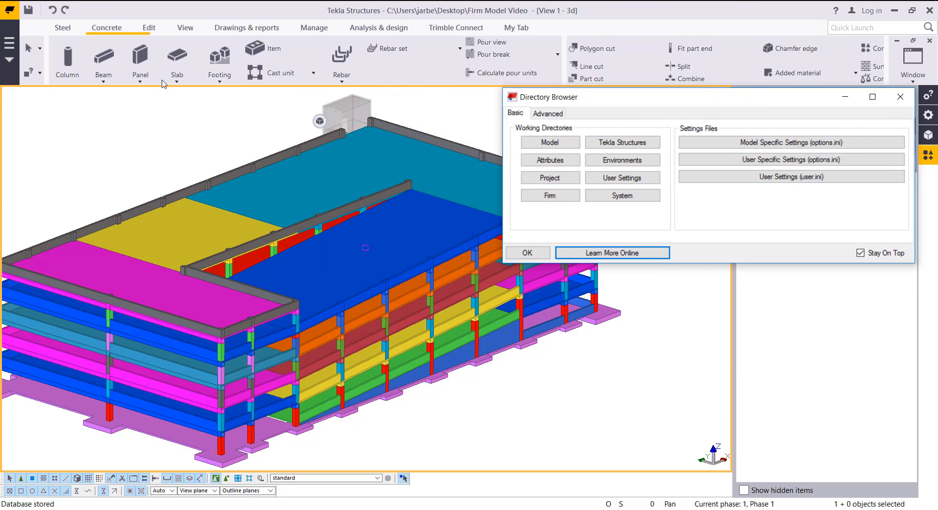
{"action": "mouse_move", "coordinate": [108, 161]}
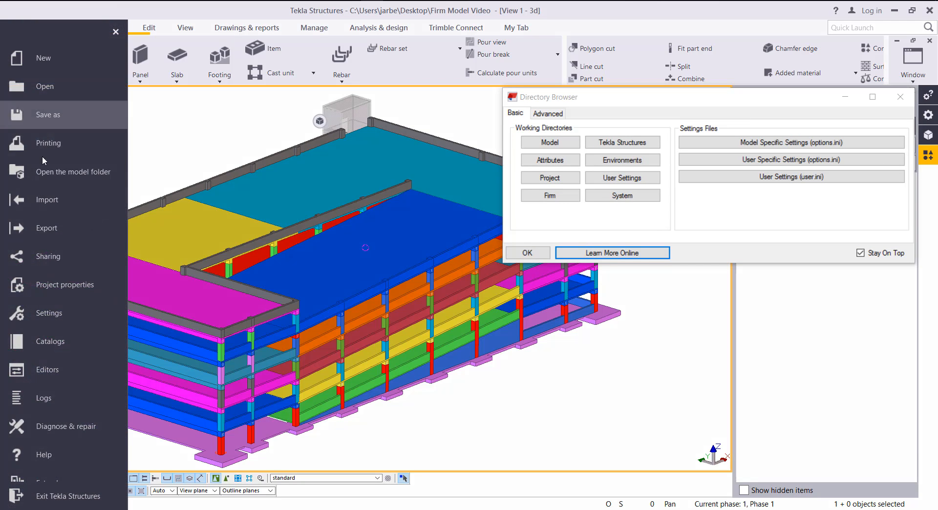
{"action": "mouse_move", "coordinate": [67, 313]}
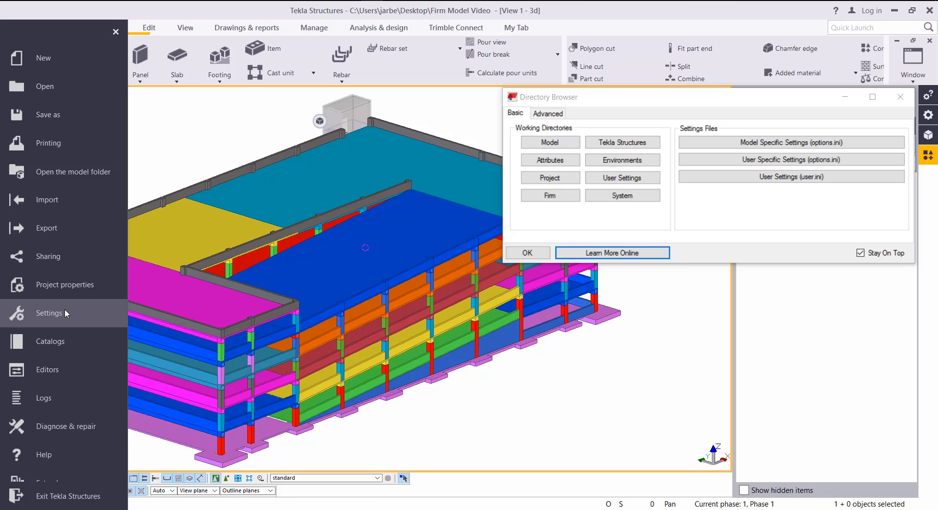
Reach Advanced Options' File Locations to see where XS_FIRM currently points
{"action": "left_click", "coordinate": [48, 313]}
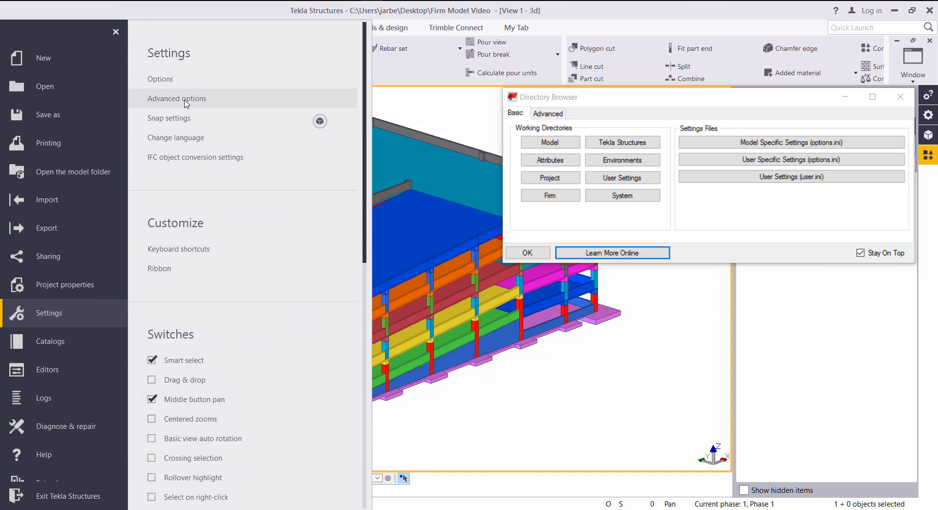
{"action": "left_click", "coordinate": [176, 98]}
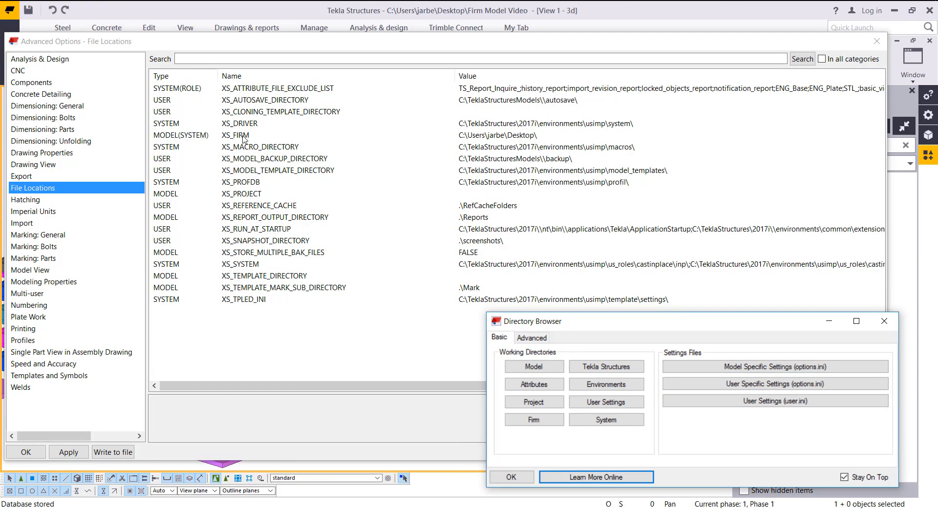
{"action": "mouse_move", "coordinate": [545, 138]}
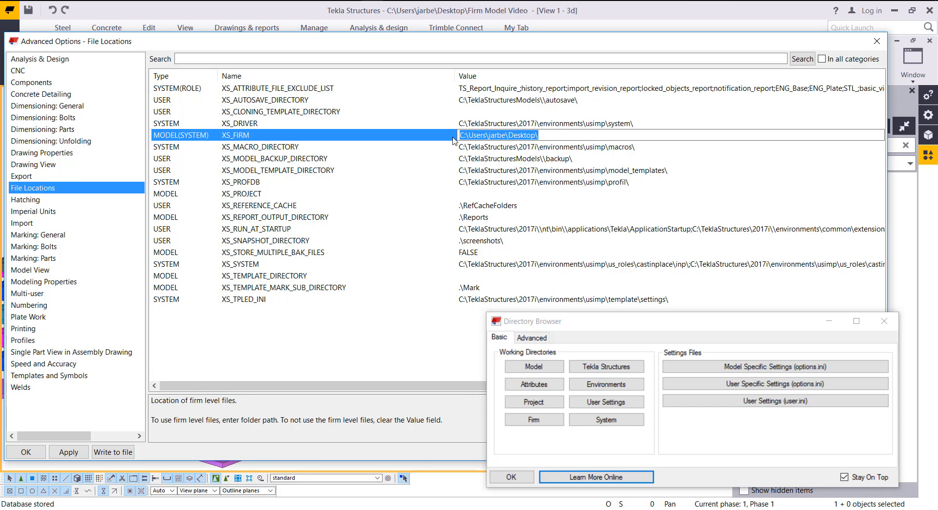
{"action": "mouse_move", "coordinate": [624, 159]}
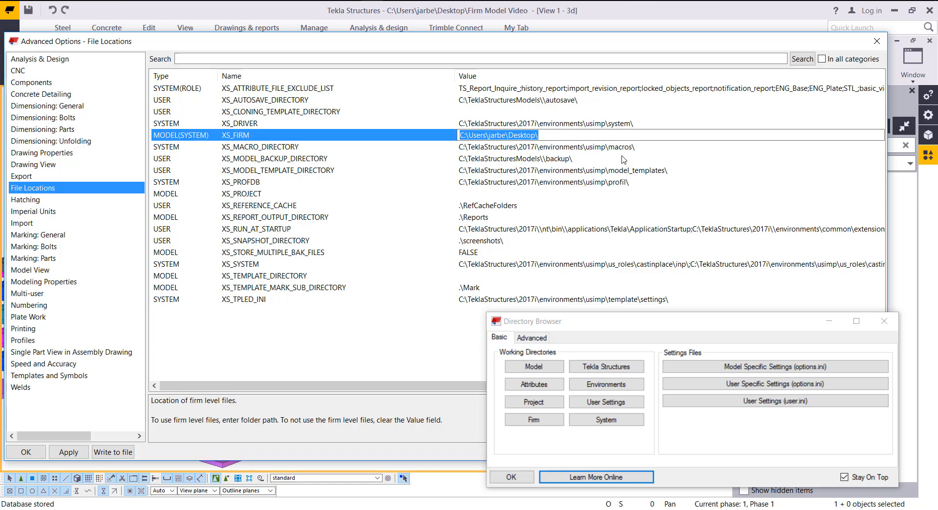
{"action": "mouse_move", "coordinate": [581, 147]}
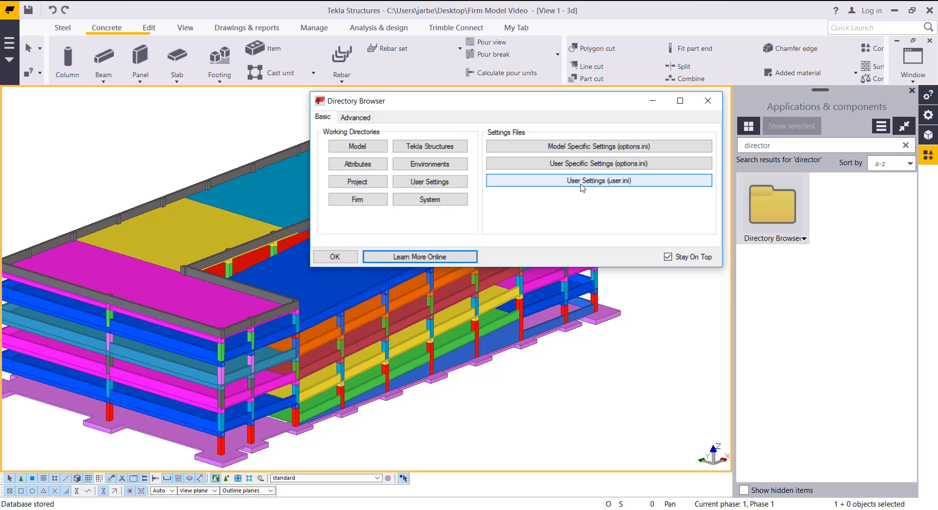
{"action": "mouse_move", "coordinate": [586, 184]}
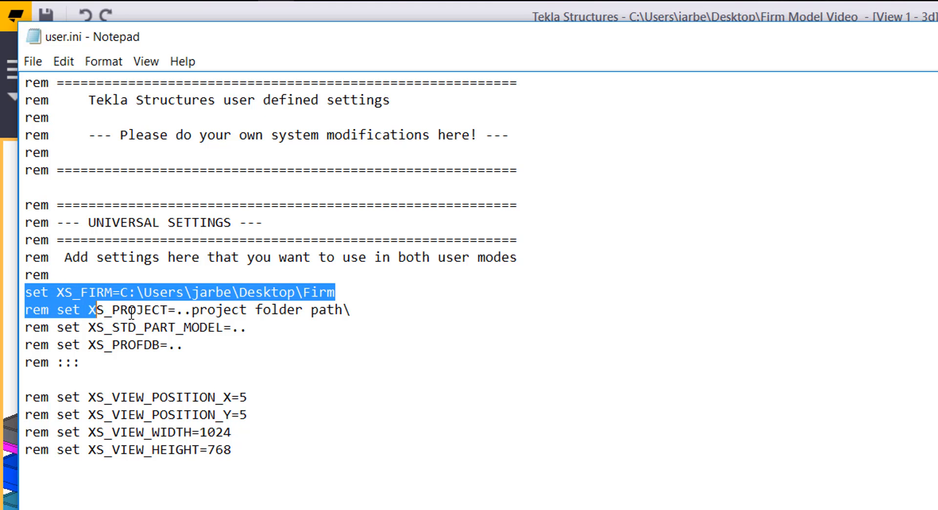
Select the XS_FIRM path value in user.ini pointing to the desktop Firm folder
{"action": "left_click", "coordinate": [179, 345]}
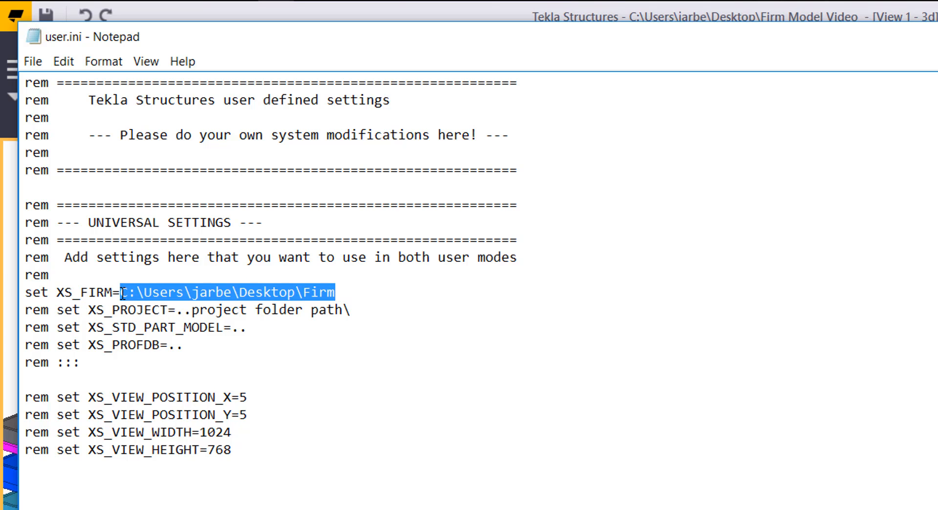
{"action": "left_click", "coordinate": [334, 290]}
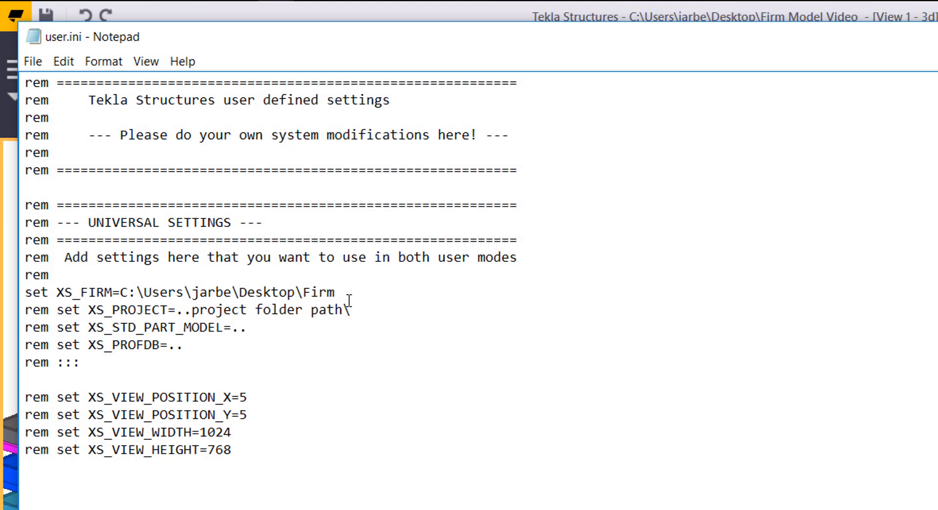
{"action": "left_click_drag", "start_coordinate": [121, 294], "coordinate": [335, 294]}
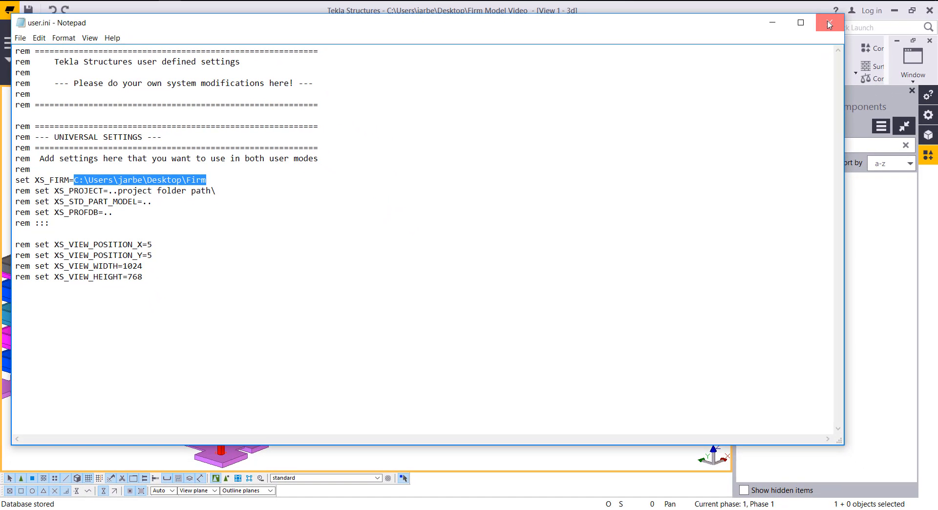
{"action": "mouse_move", "coordinate": [831, 24]}
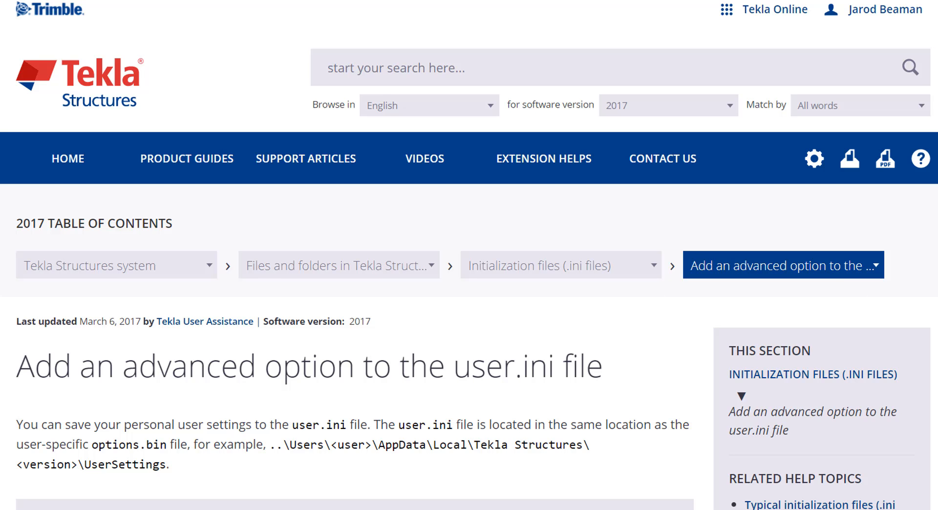
{"action": "scroll", "scroll_direction": "down", "scroll_amount": 3}
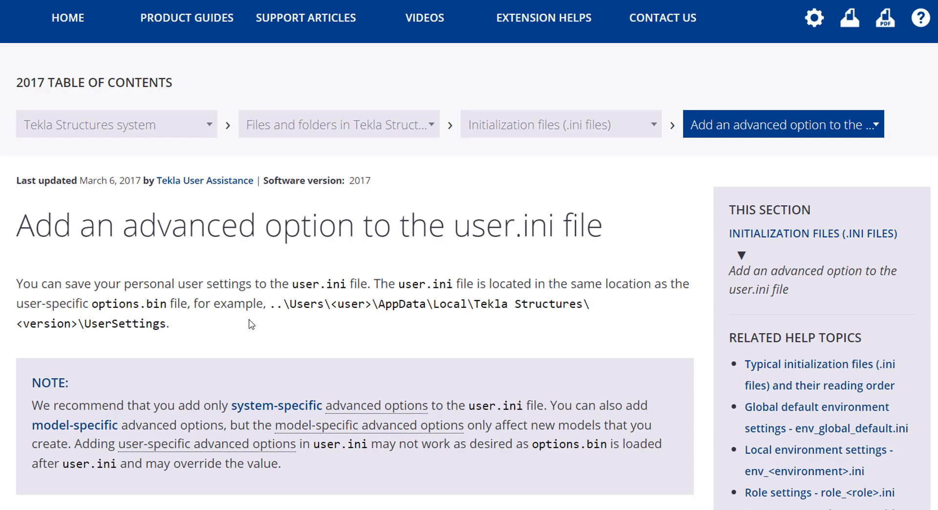
{"action": "scroll", "scroll_direction": "down", "scroll_amount": 3}
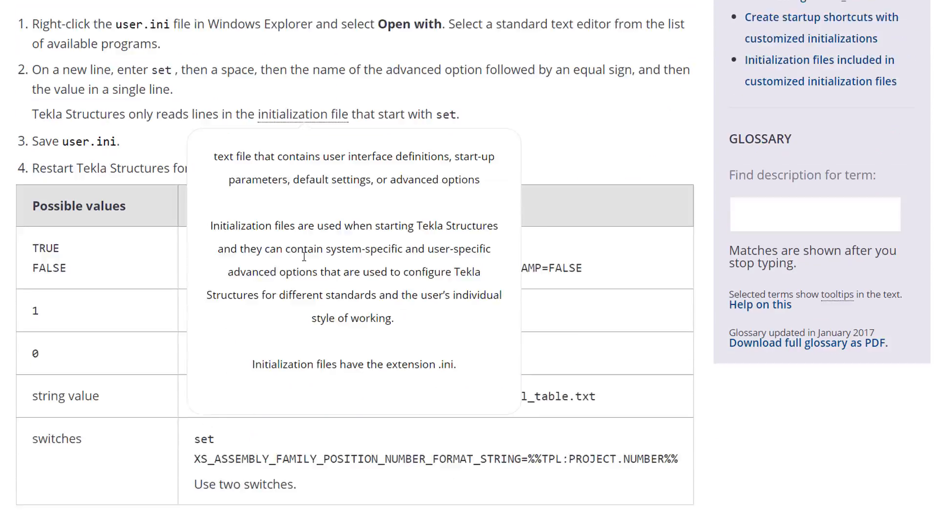
{"action": "scroll", "scroll_direction": "down", "scroll_amount": 3}
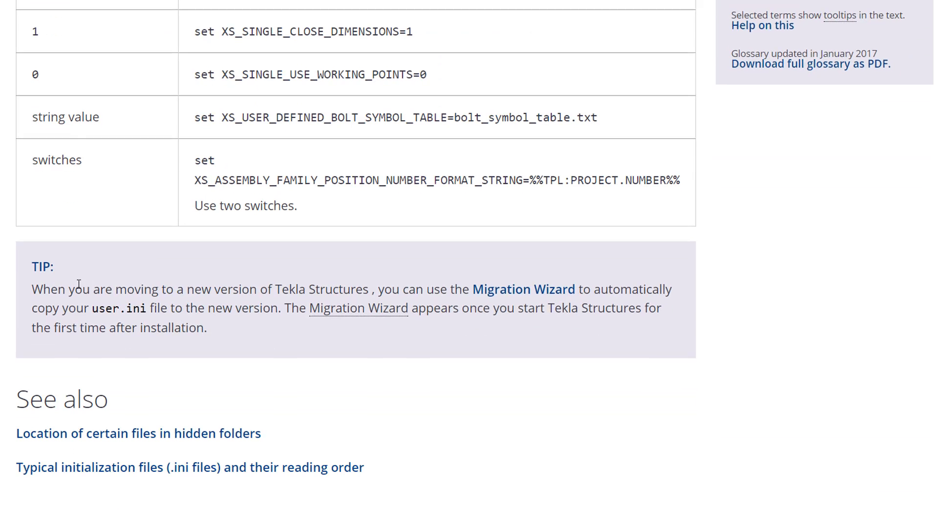
{"action": "scroll", "scroll_direction": "down", "scroll_amount": 3}
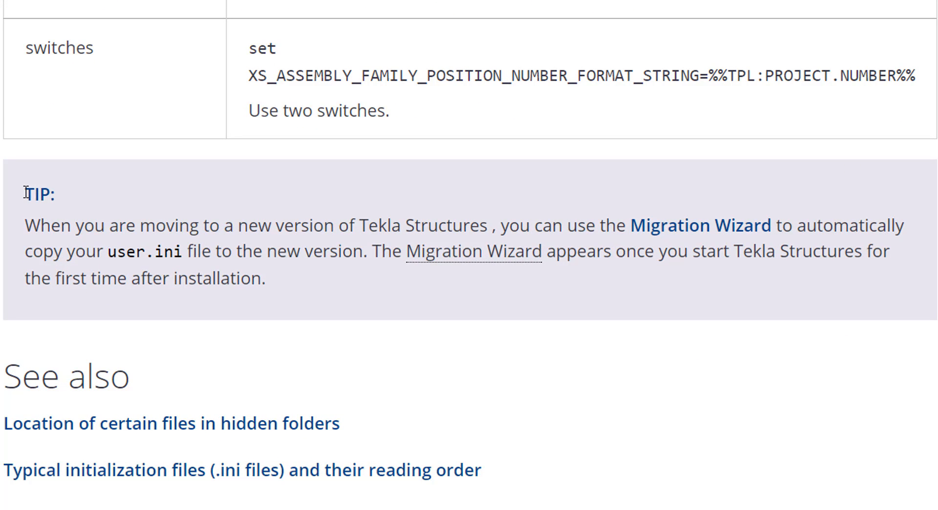
{"action": "mouse_move", "coordinate": [727, 233]}
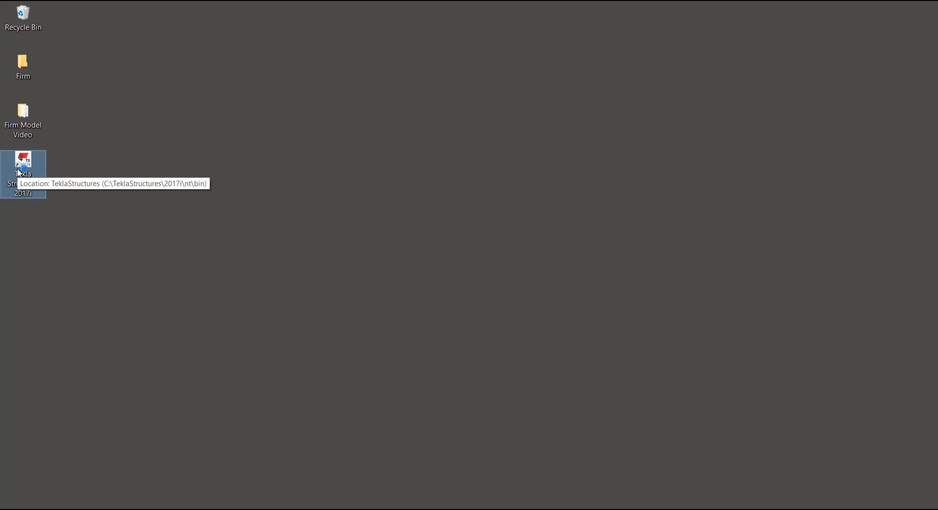
Relaunch Tekla Structures 2017i and confirm XS_FIRM in File Locations now shows the desktop Firm folder
{"action": "double_click", "coordinate": [24, 160]}
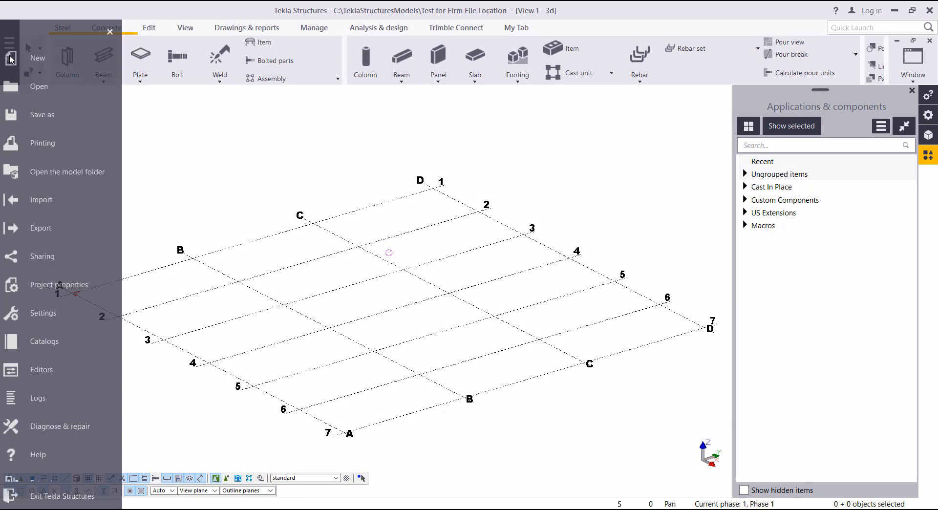
{"action": "left_click", "coordinate": [43, 312]}
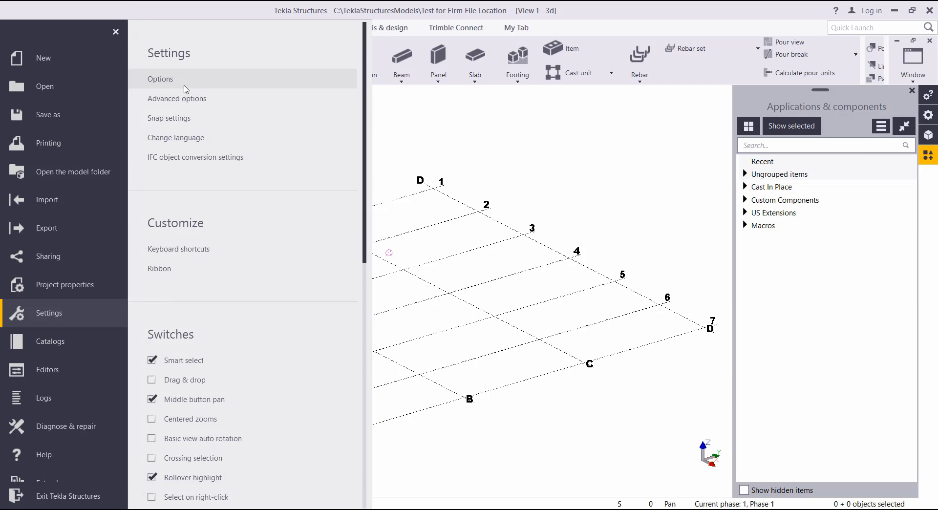
{"action": "left_click", "coordinate": [176, 97]}
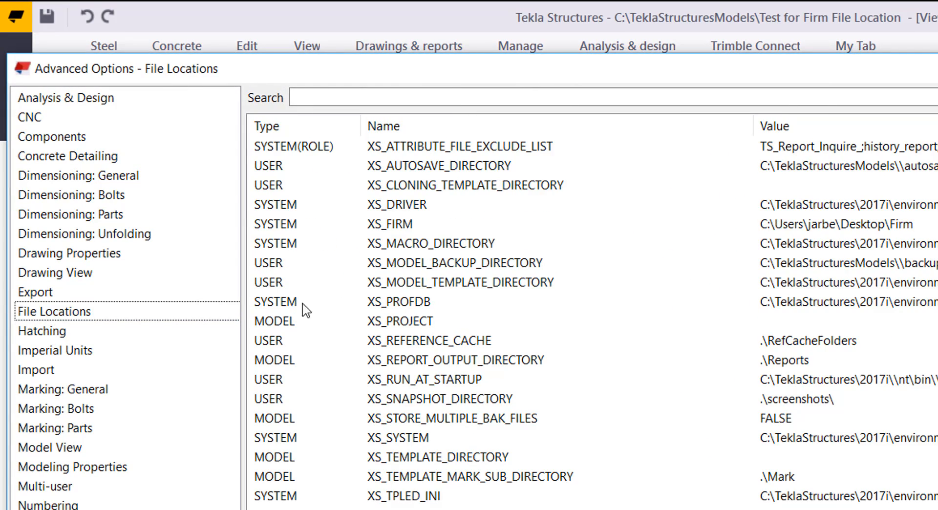
{"action": "left_click", "coordinate": [391, 224]}
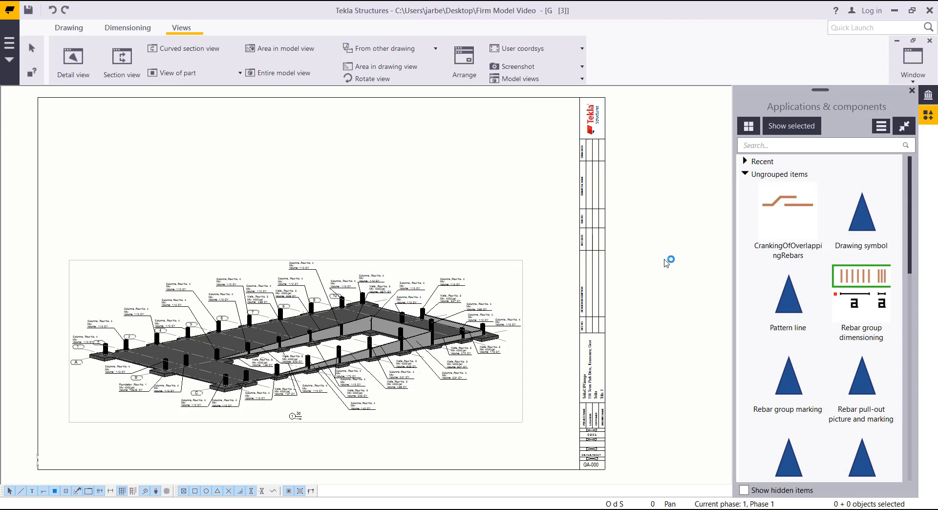
{"action": "mouse_move", "coordinate": [524, 213]}
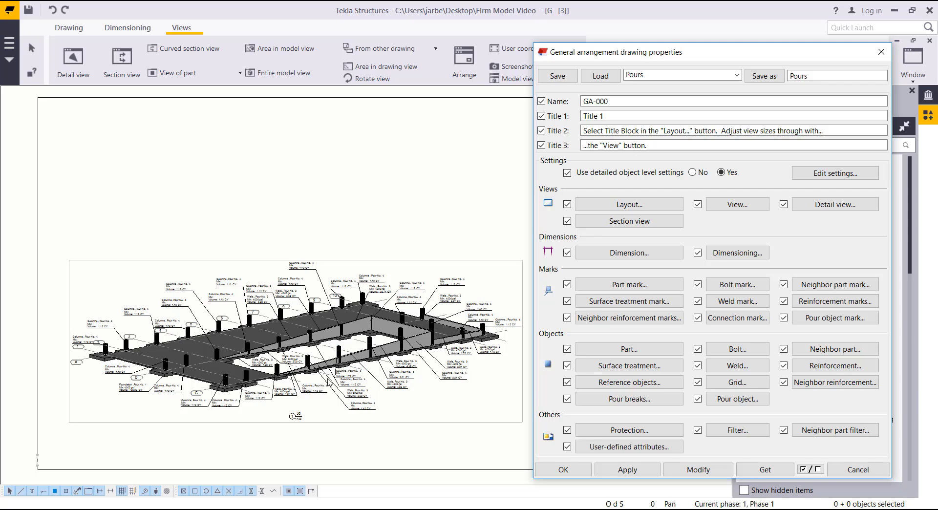
{"action": "mouse_move", "coordinate": [264, 404]}
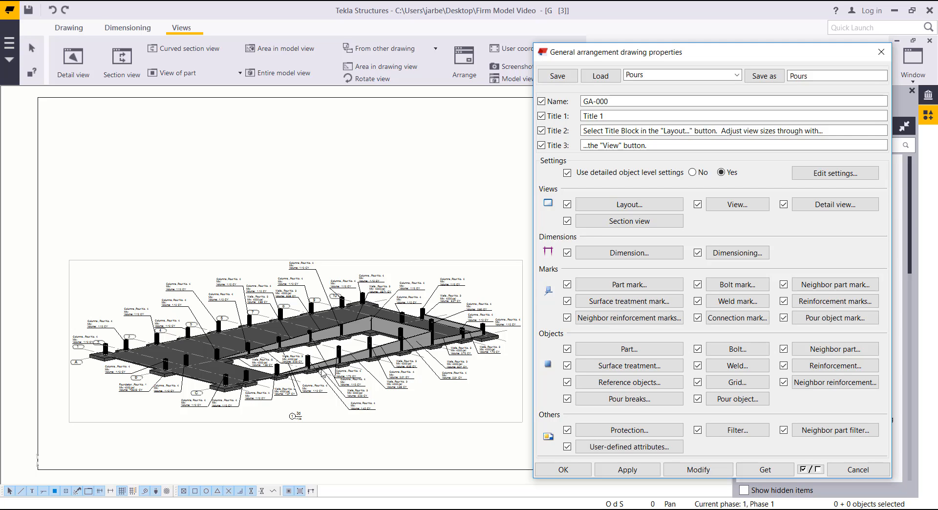
{"action": "mouse_move", "coordinate": [213, 339]}
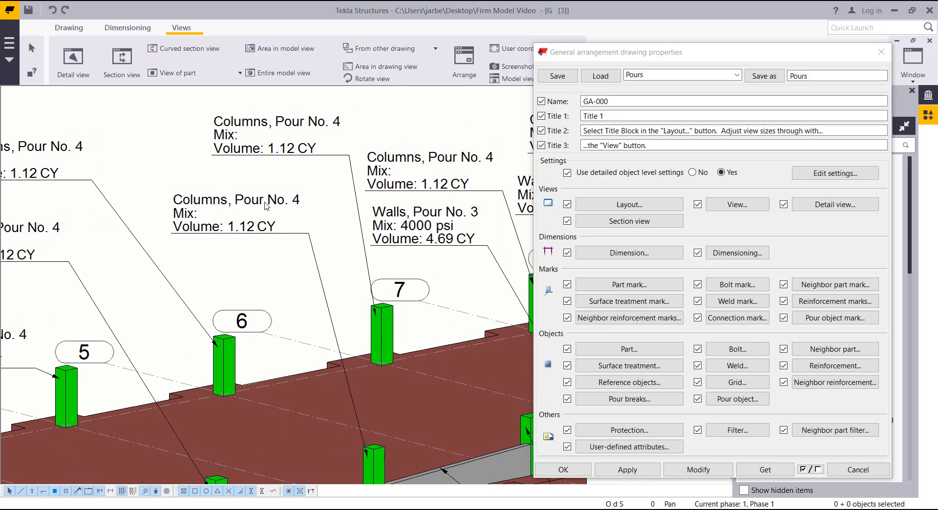
{"action": "mouse_move", "coordinate": [455, 244]}
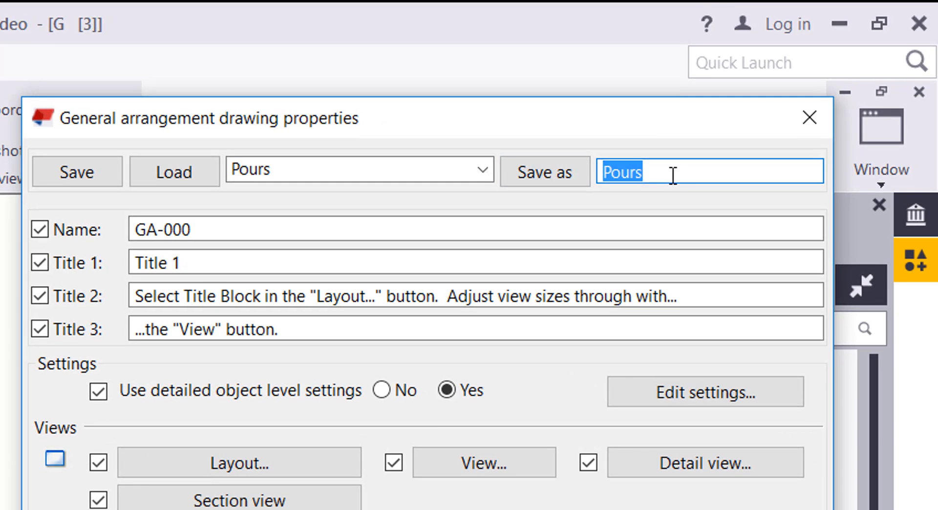
Save the GA drawing settings as 'Pour Typical Sequence', confirm it is listed, and close the properties
{"action": "type", "text": "Pour Typical"}
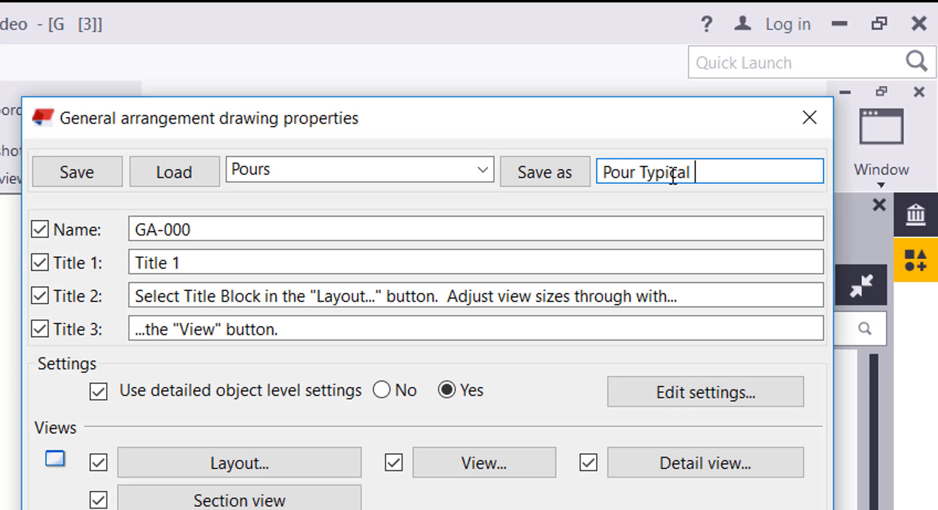
{"action": "type", "text": "Sequence"}
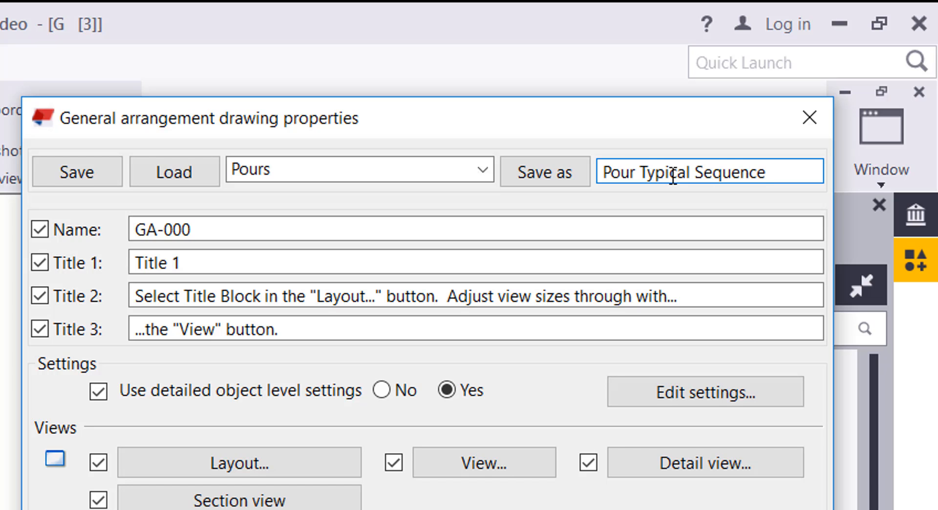
{"action": "left_click", "coordinate": [503, 171]}
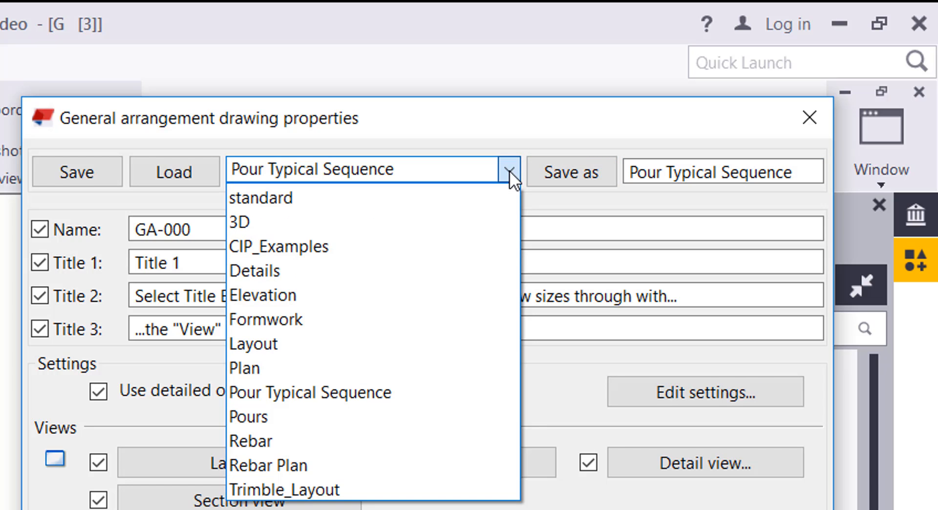
{"action": "left_click", "coordinate": [309, 392]}
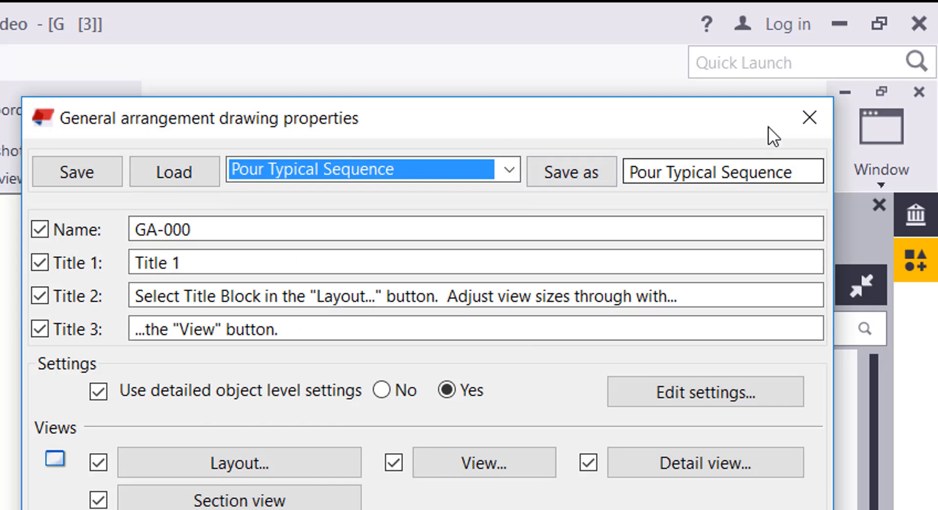
{"action": "left_click", "coordinate": [808, 117]}
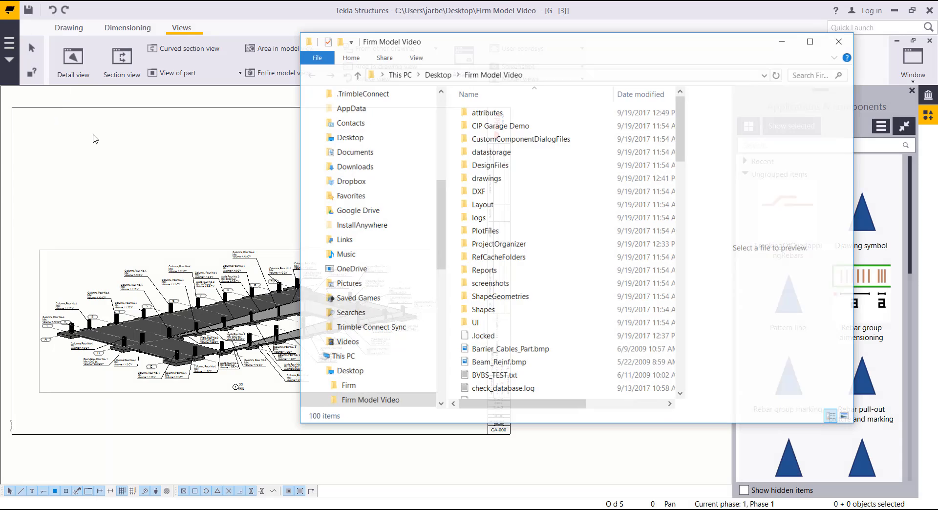
In the attributes folder, copy the three Pour Typical Sequence files (.gd, .gd.copt, .gd.more)
{"action": "left_click", "coordinate": [487, 113]}
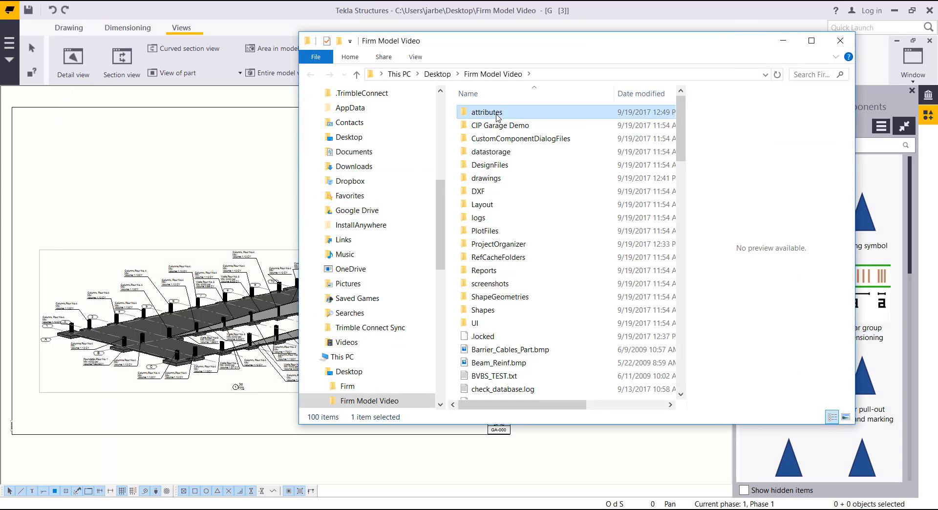
{"action": "double_click", "coordinate": [487, 112]}
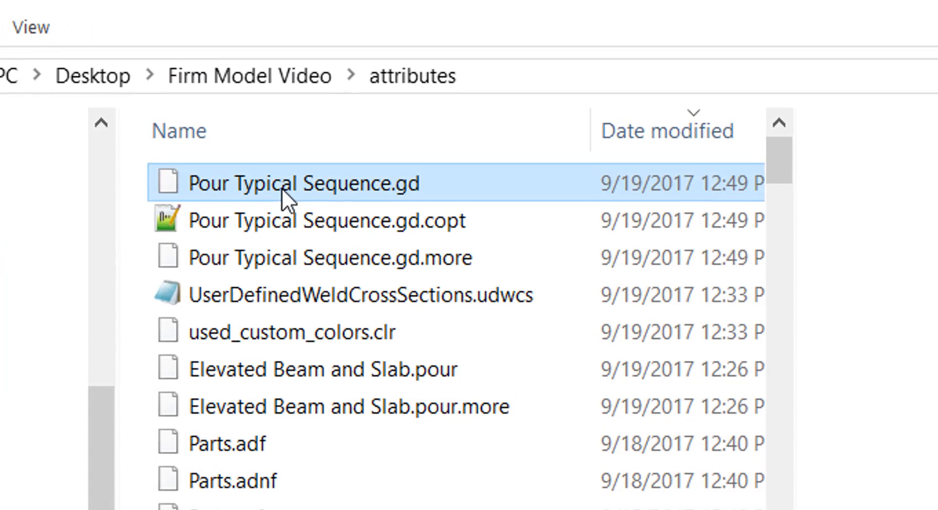
{"action": "mouse_move", "coordinate": [694, 143]}
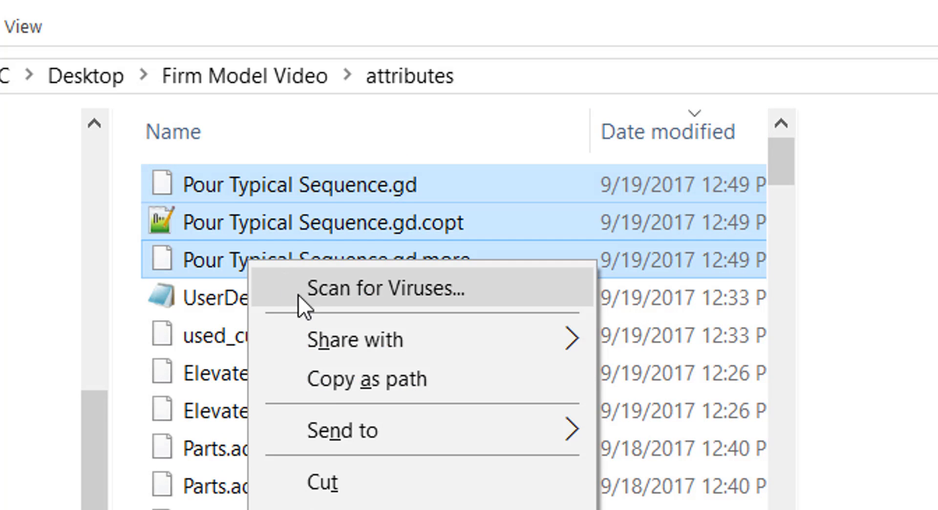
{"action": "key", "text": "Escape"}
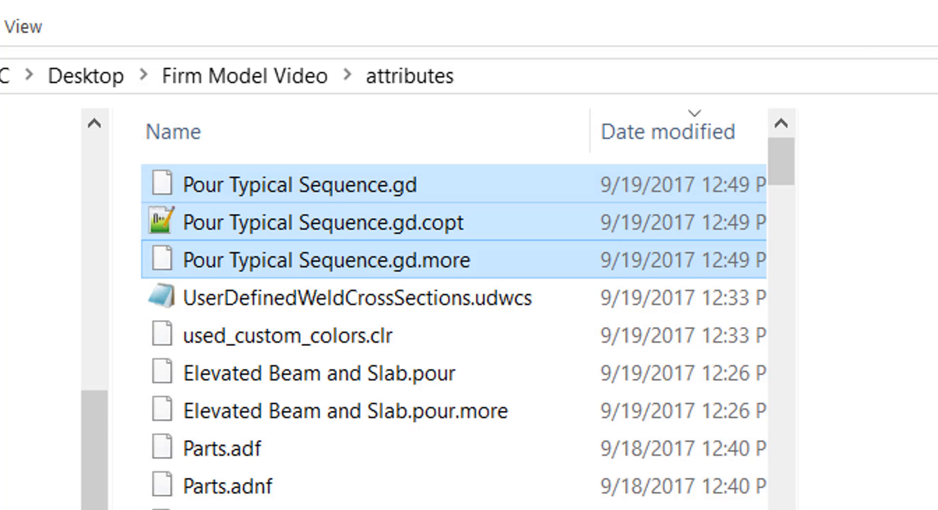